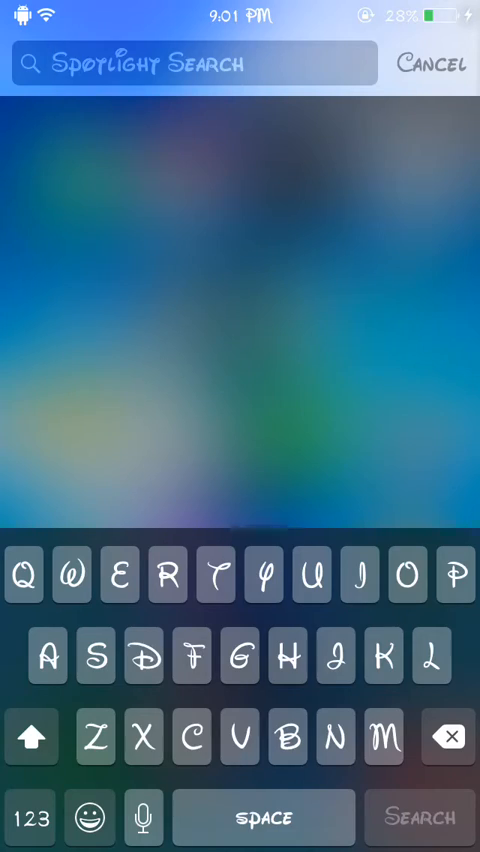
- Search Cydia for 'BytaFont' and open the BytaFont 2 package page (version 2.2.1)
{"action": "left_click", "coordinate": [432, 64]}
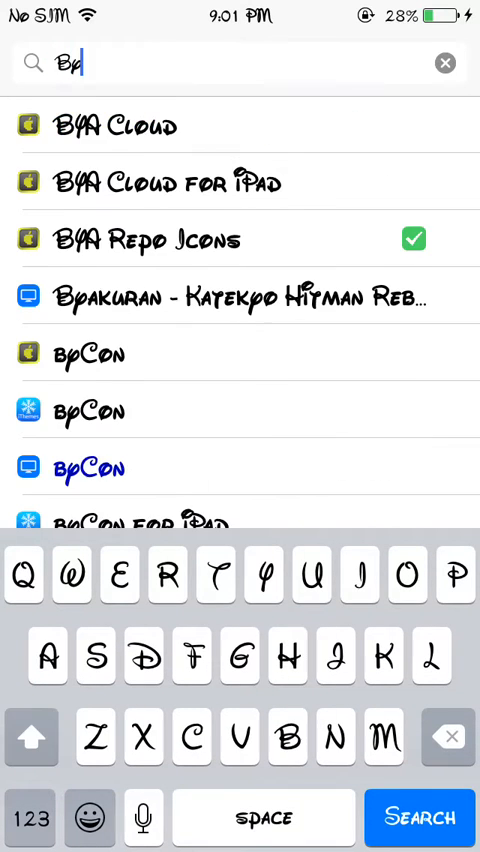
{"action": "type", "text": "t"}
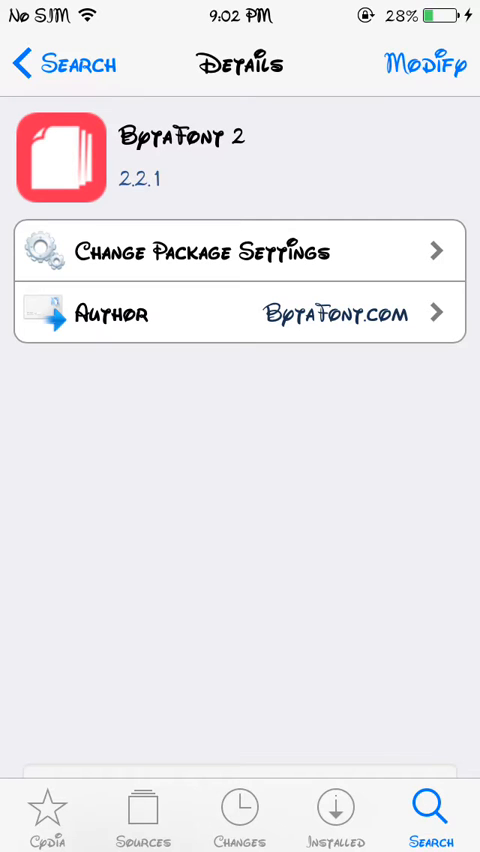
- Exit Cydia to the home screen's Extras folder with BytaFont 2 and Cydia
{"action": "left_click", "coordinate": [143, 810]}
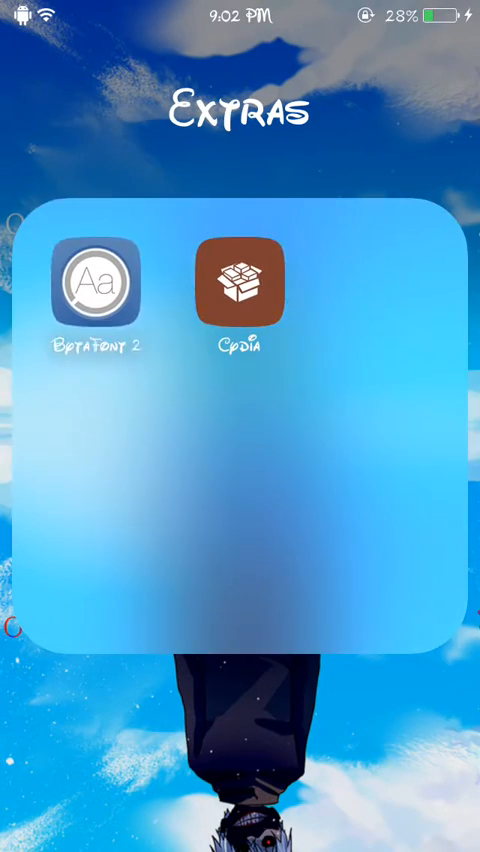
- Reopen Cydia, go to All Sources and scroll the sections to Fonts
{"action": "left_click", "coordinate": [240, 289]}
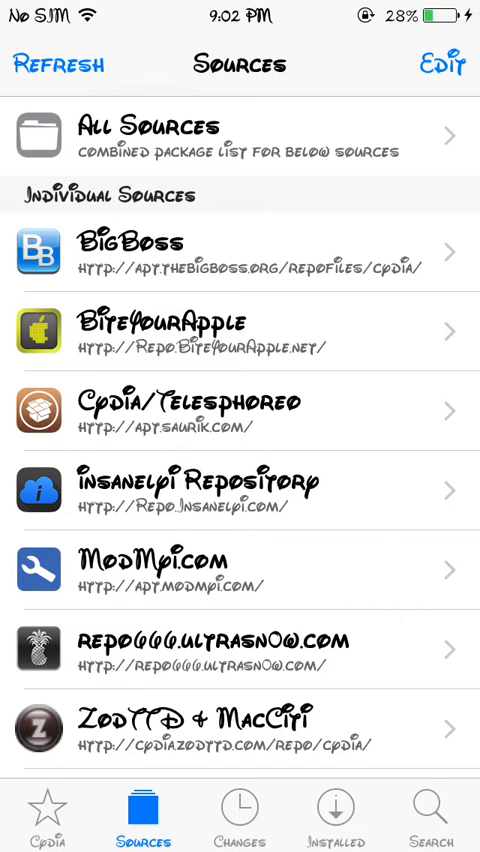
{"action": "left_click", "coordinate": [240, 138]}
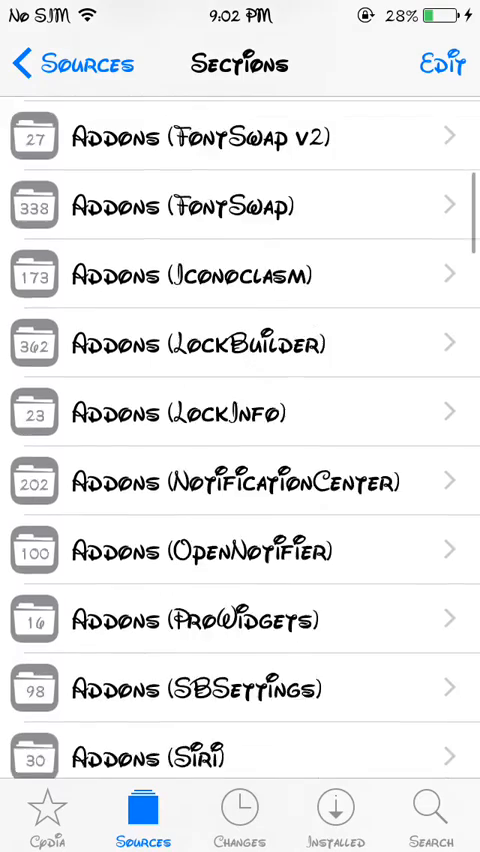
{"action": "scroll", "scroll_direction": "down", "scroll_amount": 3}
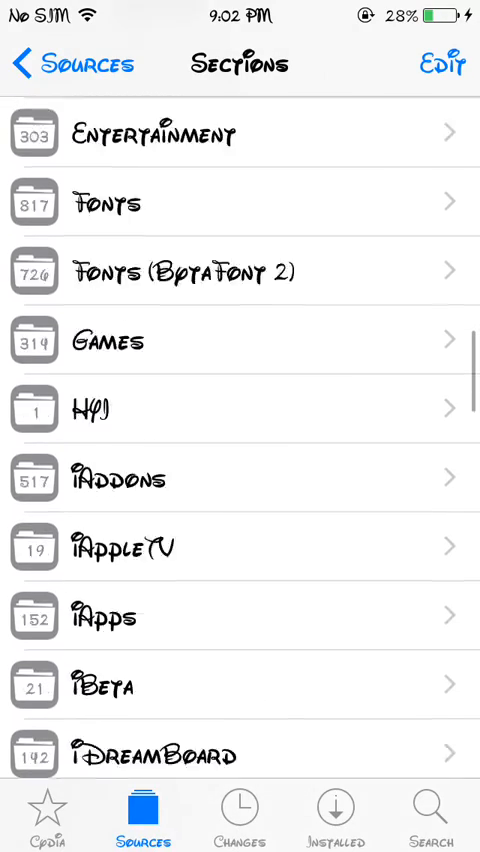
{"action": "scroll", "scroll_direction": "down", "scroll_amount": 3}
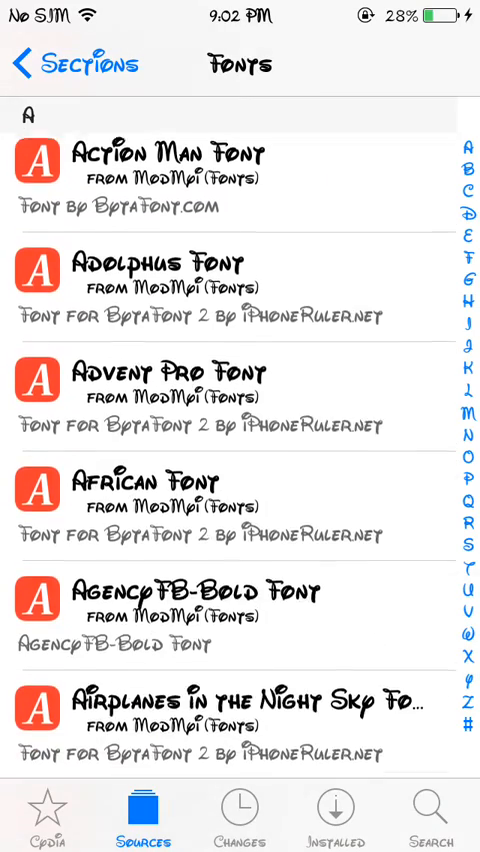
{"action": "scroll", "scroll_direction": "down", "scroll_amount": 3}
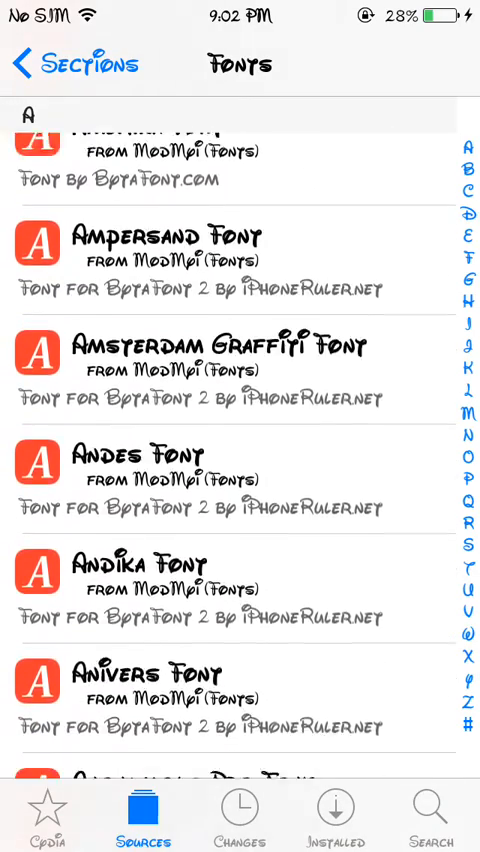
- Browse the Arilon Font screenshots, return to Fonts, and exit to the Extras folder
{"action": "left_click", "coordinate": [240, 155]}
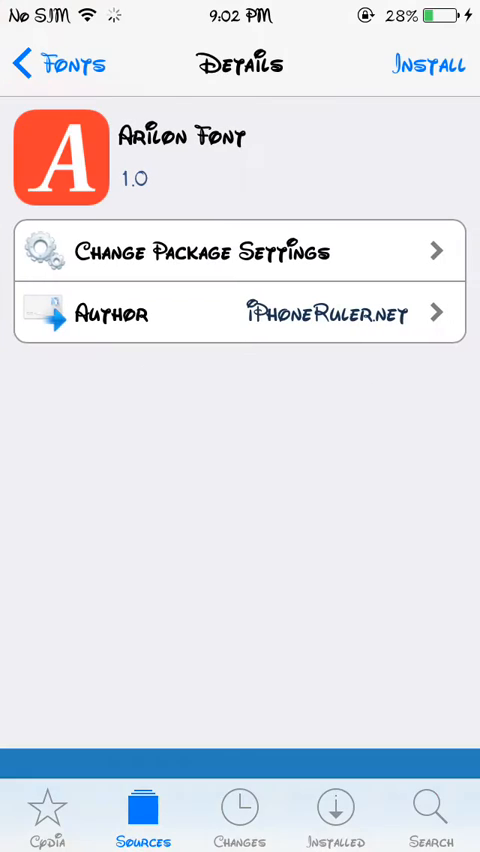
{"action": "scroll", "scroll_direction": "down", "scroll_amount": 3}
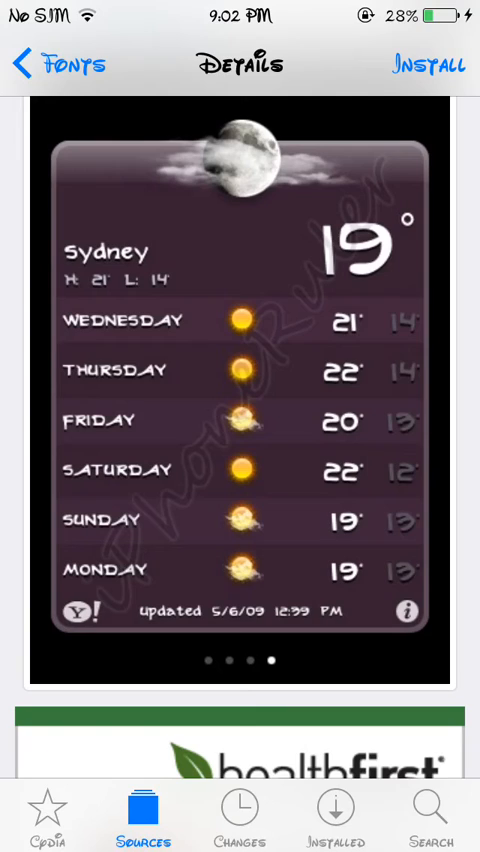
{"action": "left_click", "coordinate": [25, 64]}
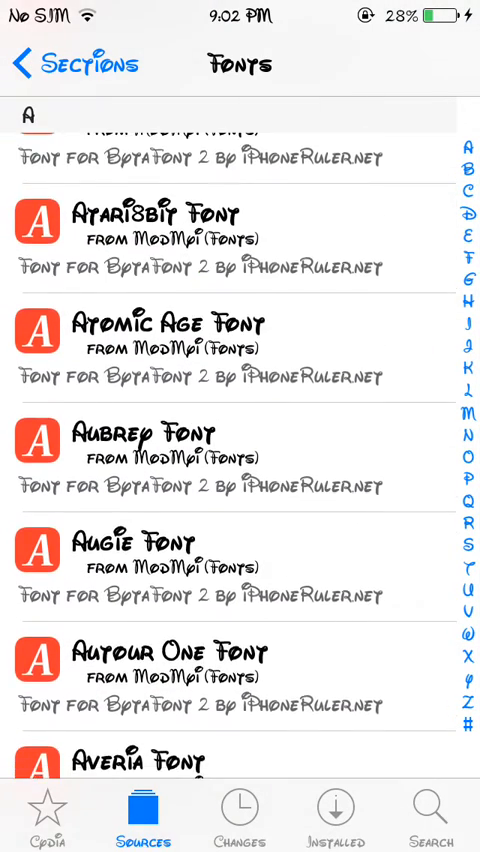
{"action": "left_click", "coordinate": [465, 170]}
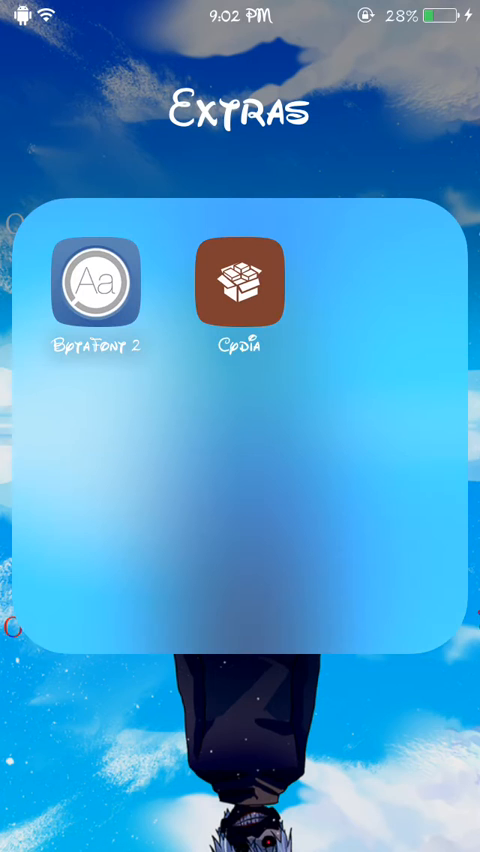
- Launch BytaFont 2 and view the Basic tab with Walt Disney checked
{"action": "left_click", "coordinate": [100, 293]}
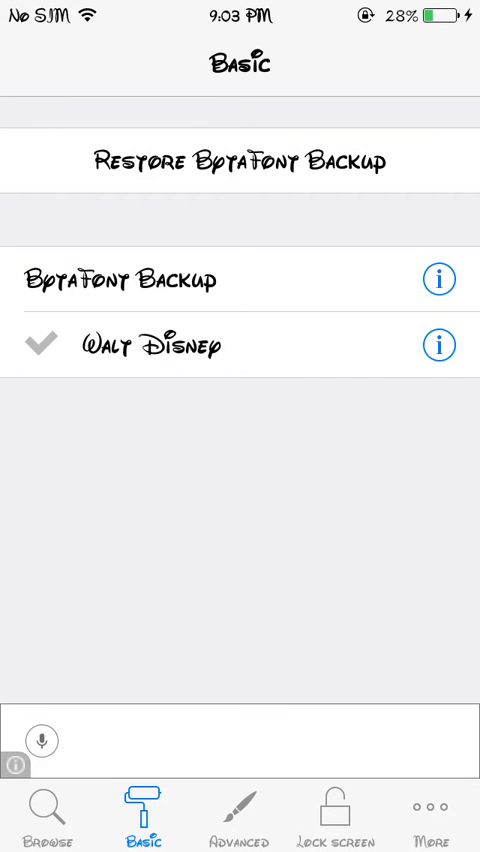
{"action": "left_click", "coordinate": [42, 741]}
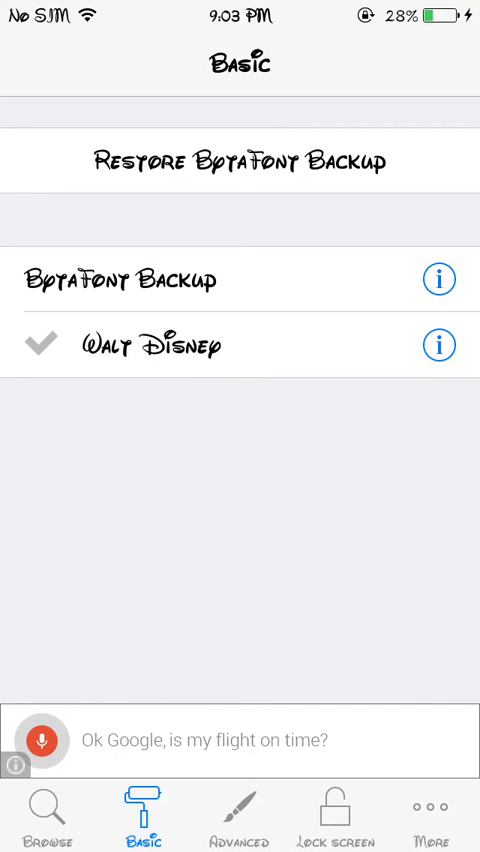